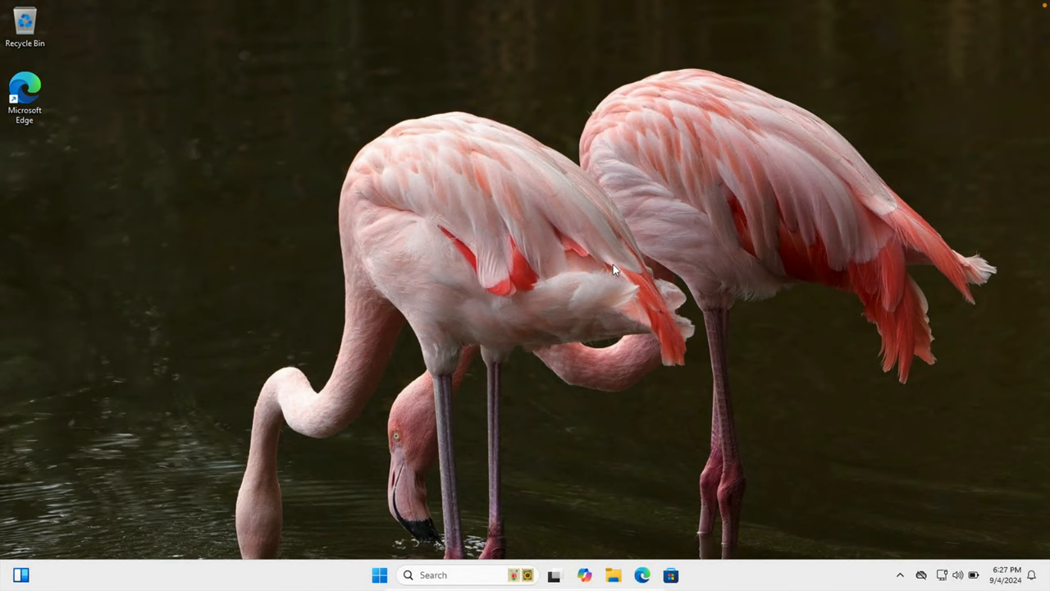
mouse_move(612, 164)
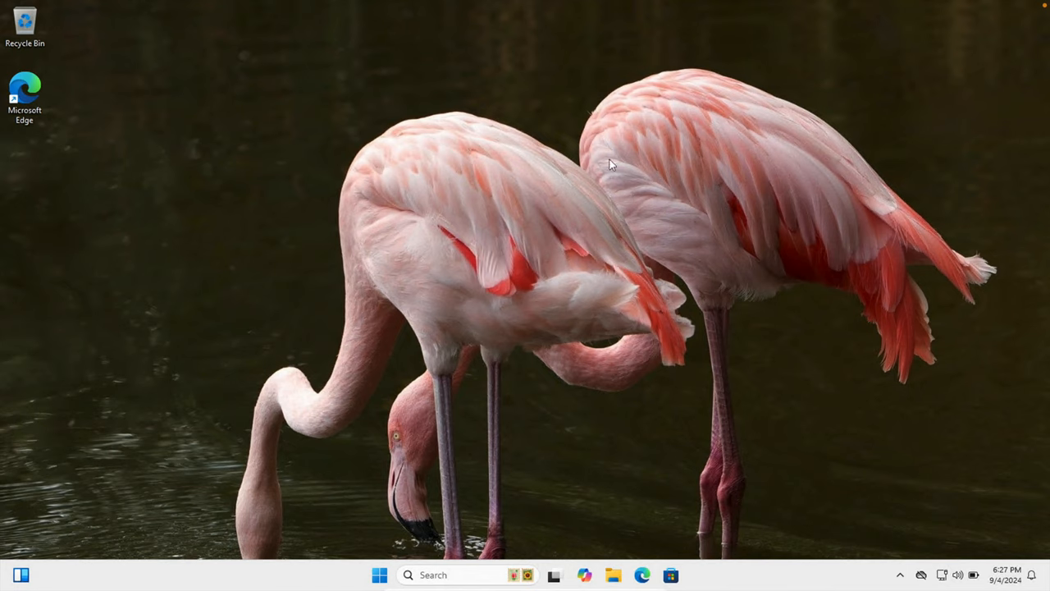
mouse_move(484, 255)
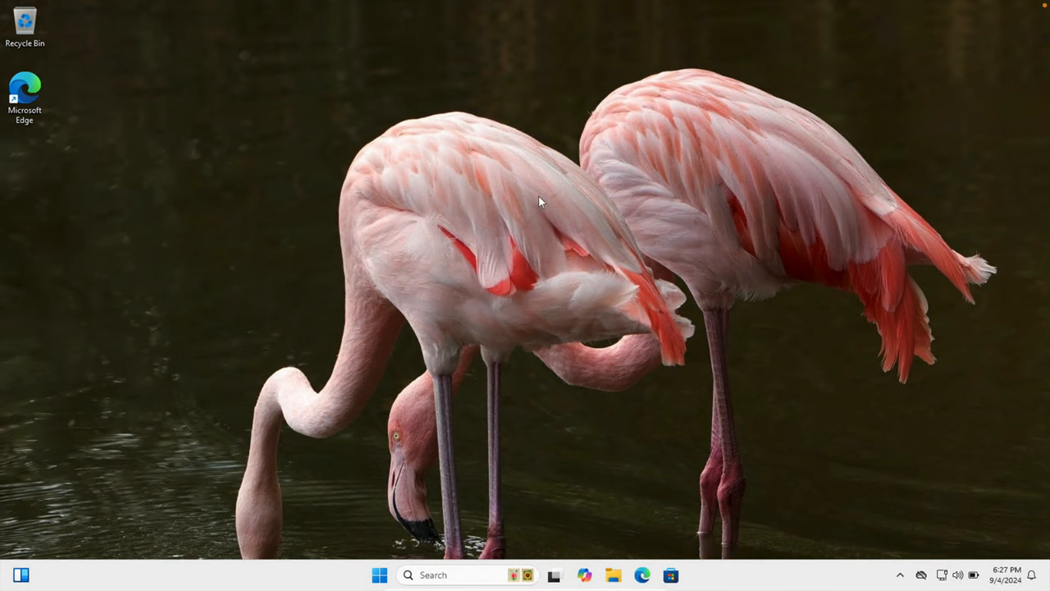
mouse_move(436, 332)
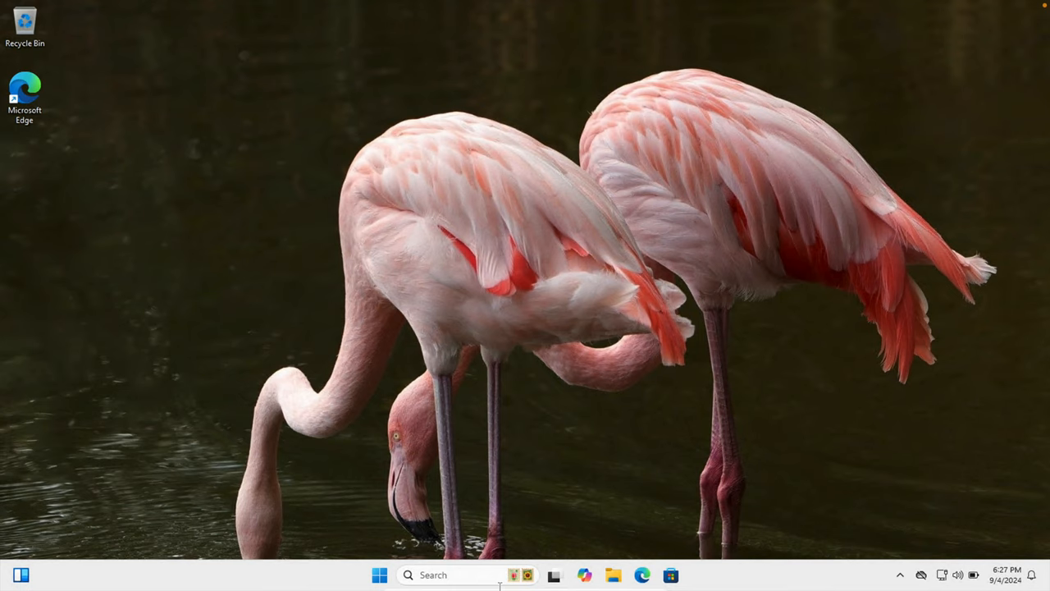
- Search 'run' from the taskbar and launch the Run utility from the results
left_click(379, 574)
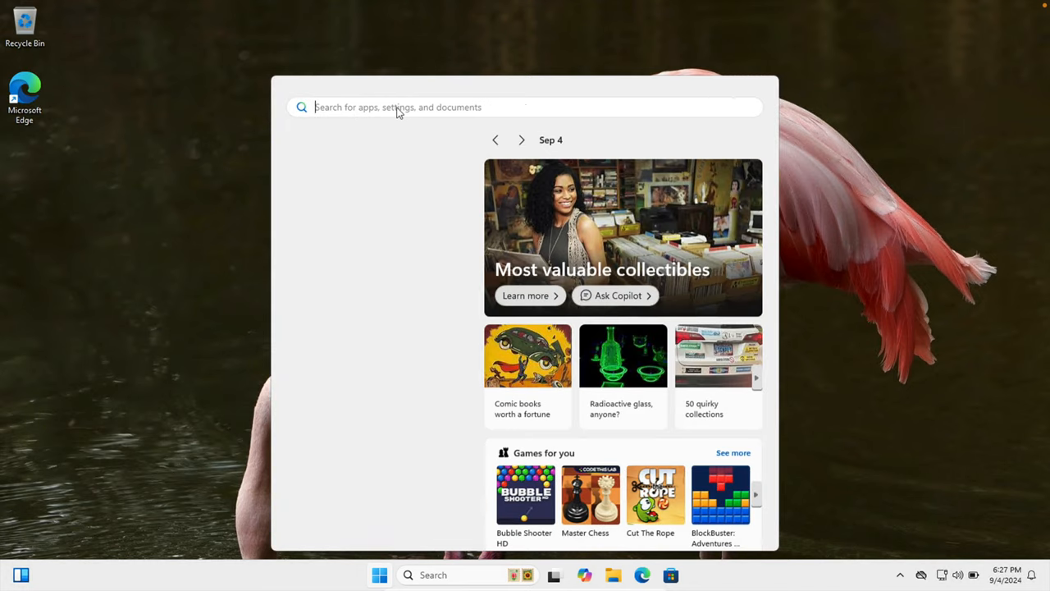
type("run")
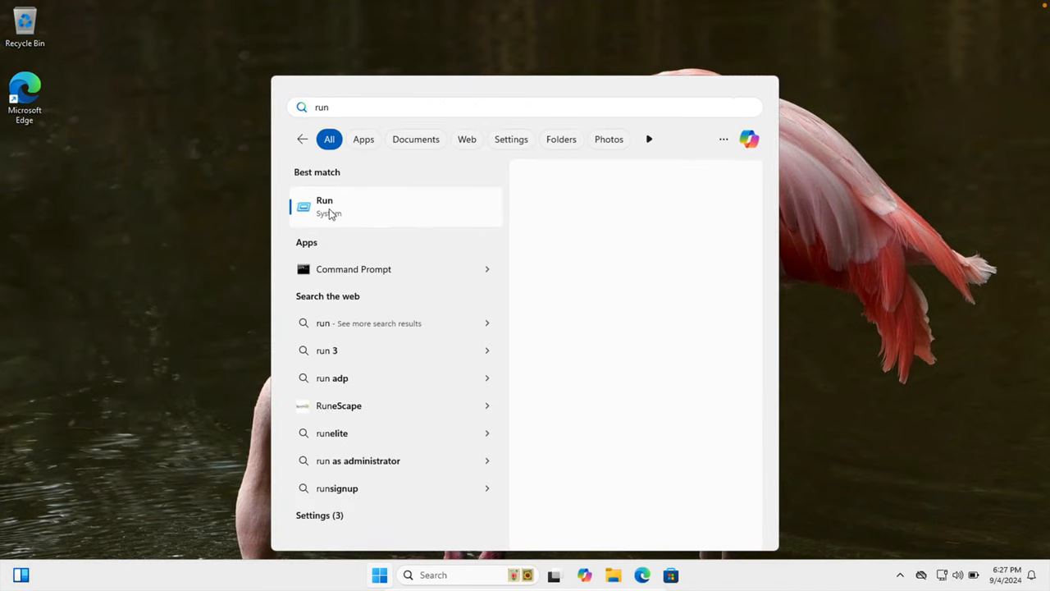
left_click(324, 206)
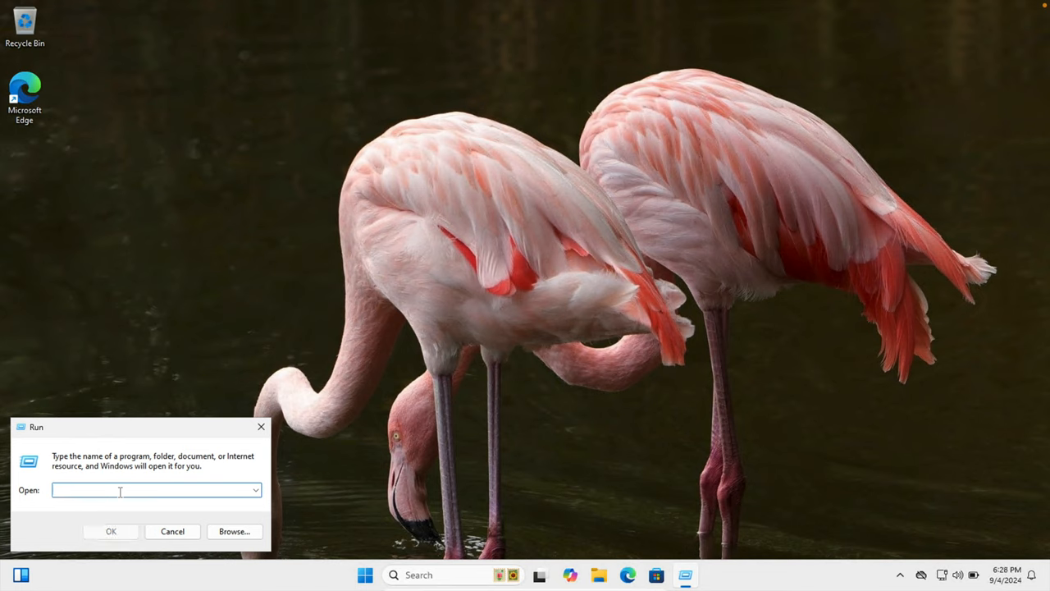
- Enter services.msc in Run and submit it to start the Services console
type("services.m")
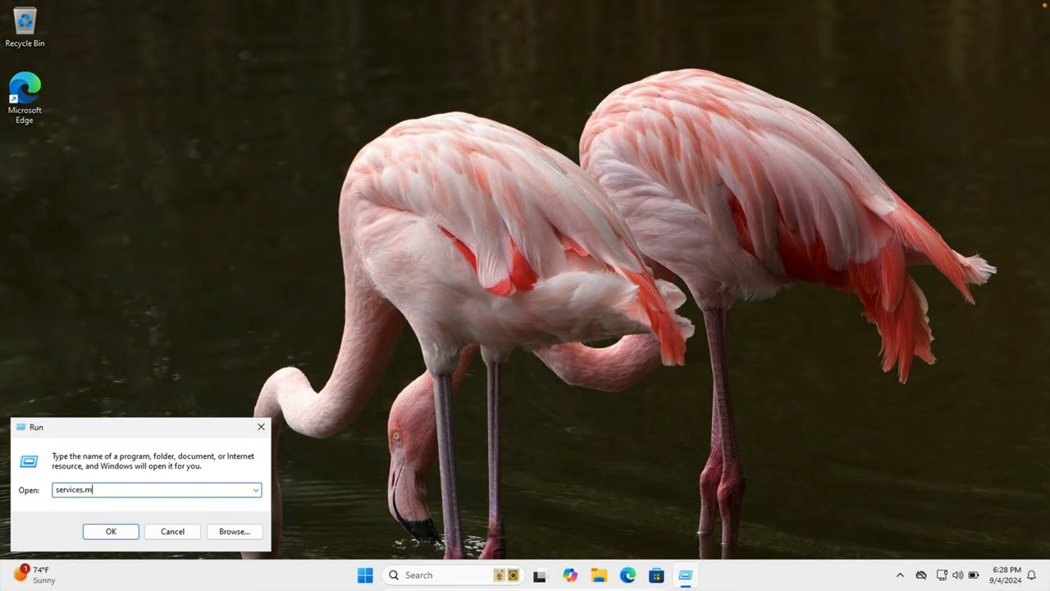
type("sc")
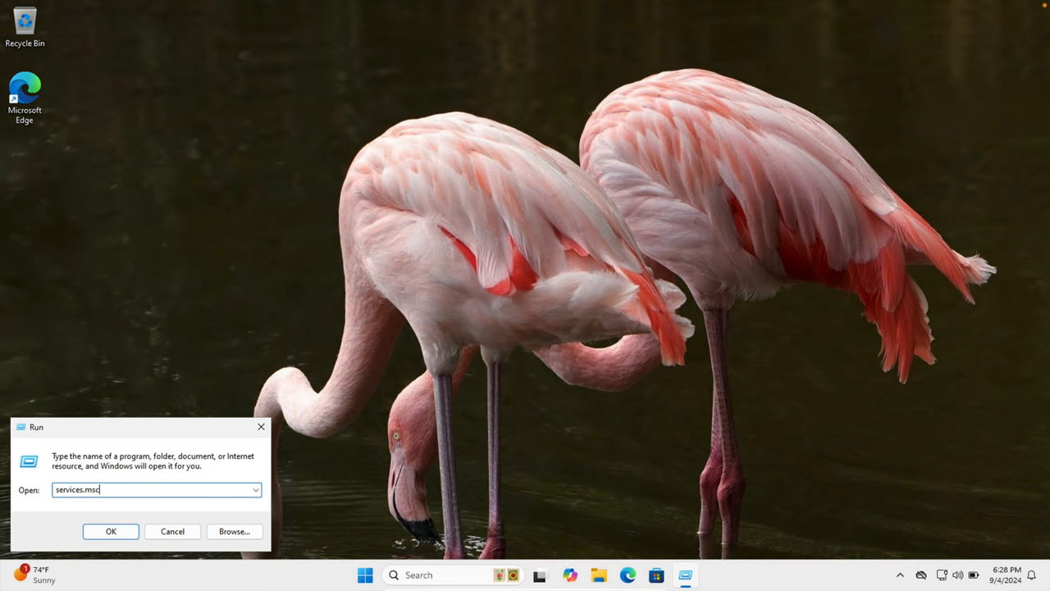
left_click(111, 531)
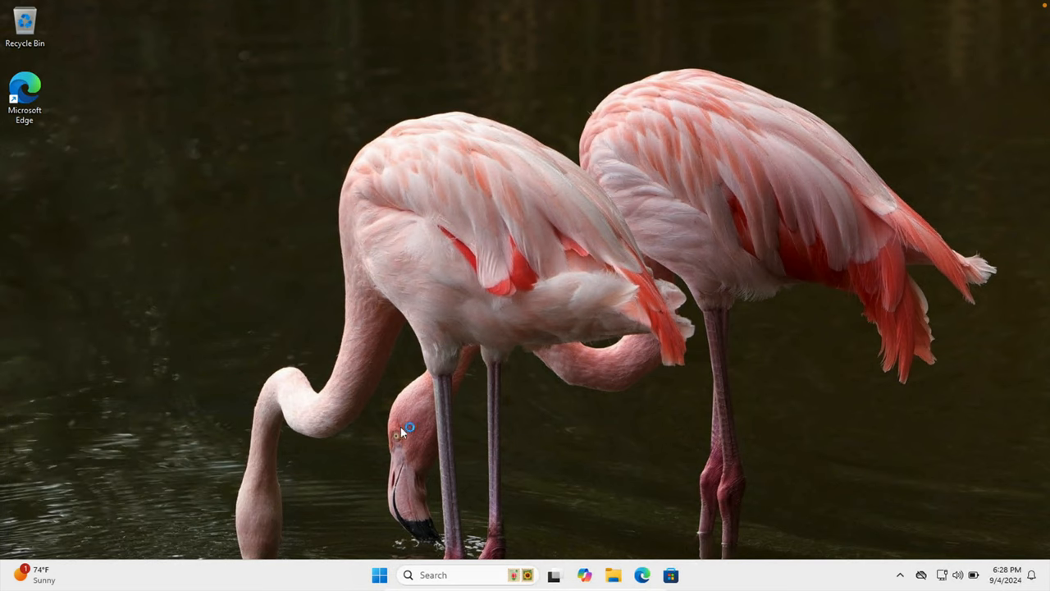
mouse_move(617, 261)
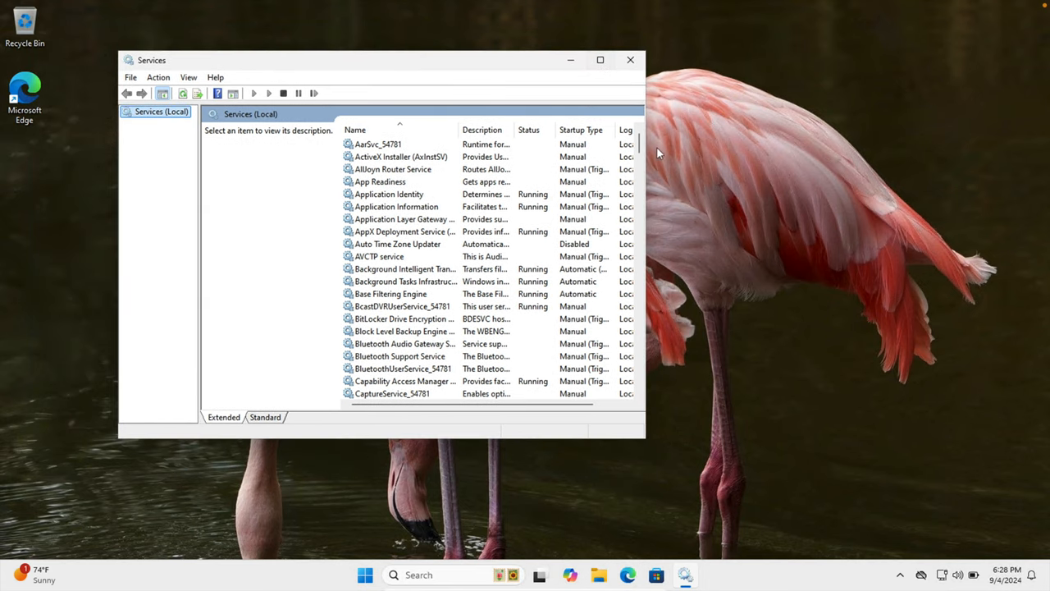
- Scroll to Windows Update in the services list, select it and bring up its context menu
scroll("down", 3)
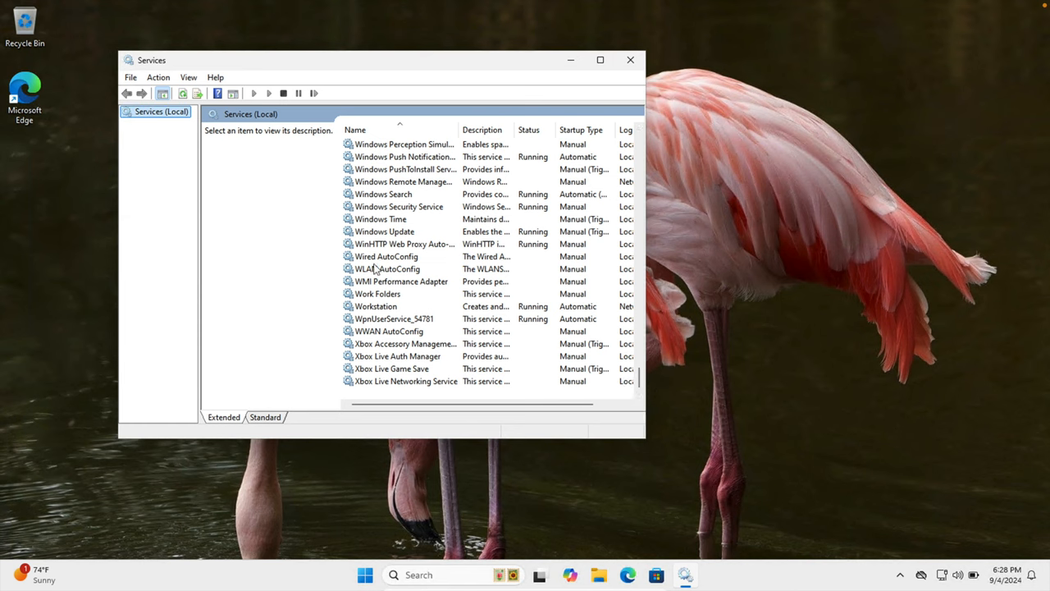
left_click(389, 231)
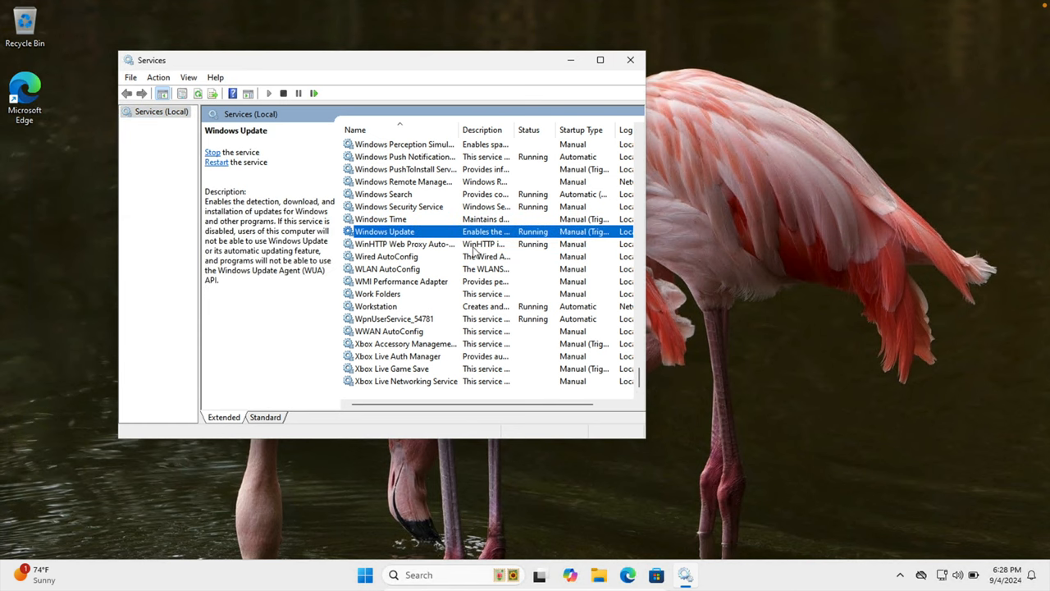
mouse_move(547, 238)
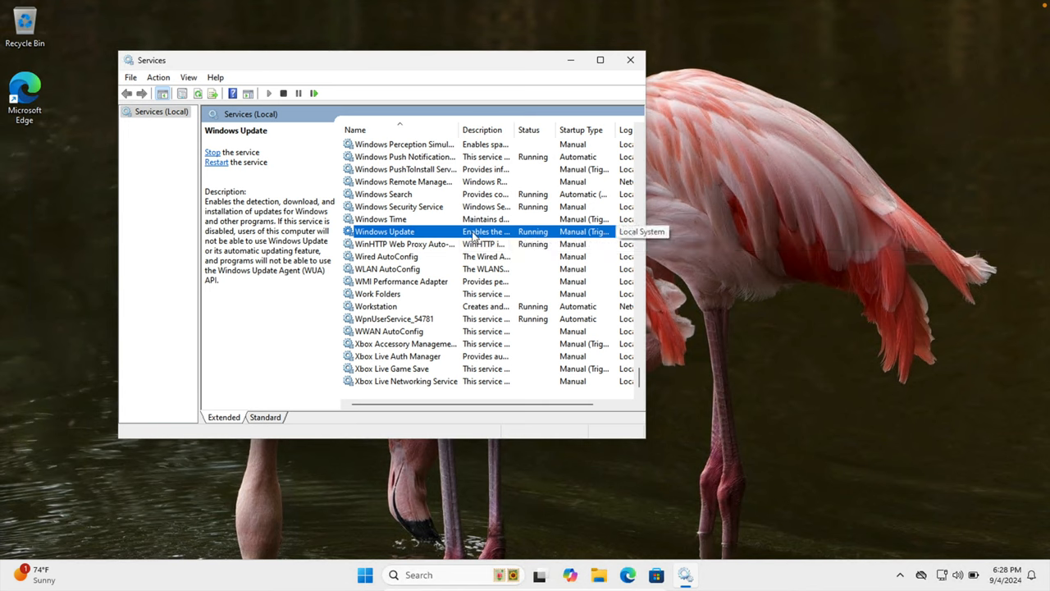
right_click(384, 232)
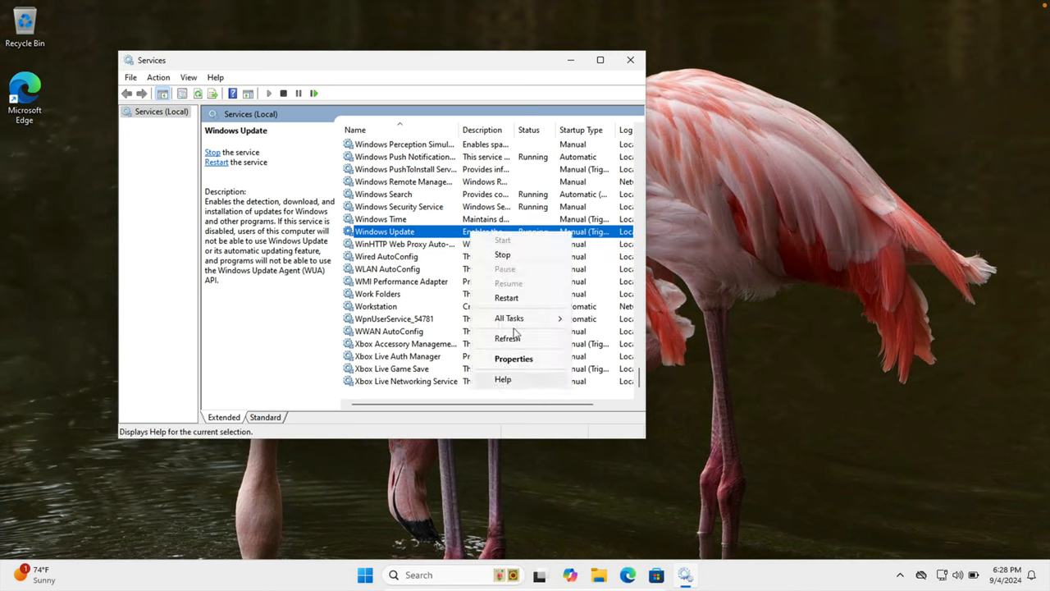
mouse_move(528, 366)
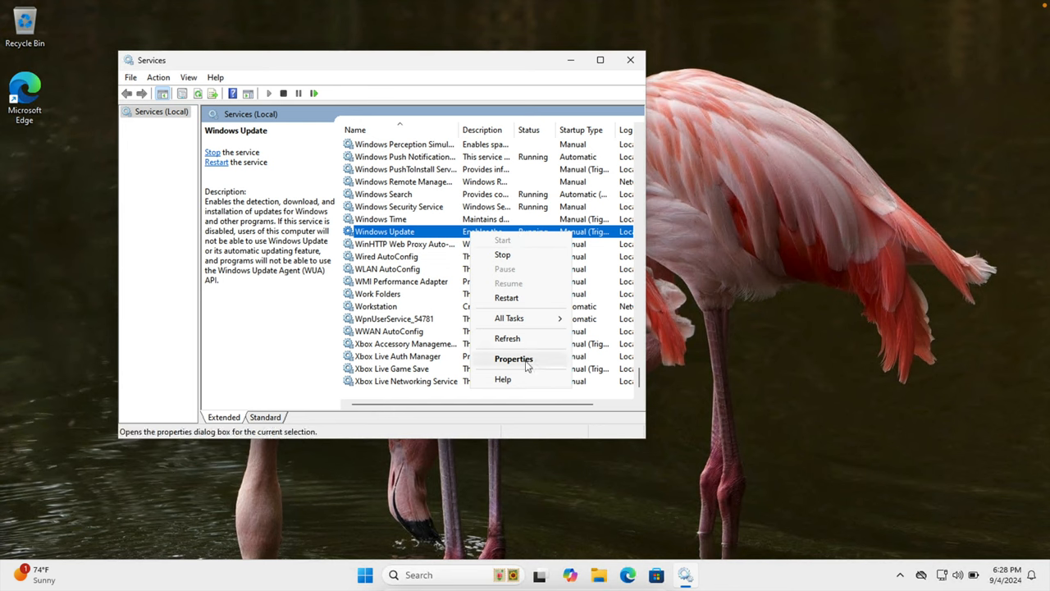
- In Windows Update Properties, set Startup type to Disabled, stop the service, and apply
left_click(513, 358)
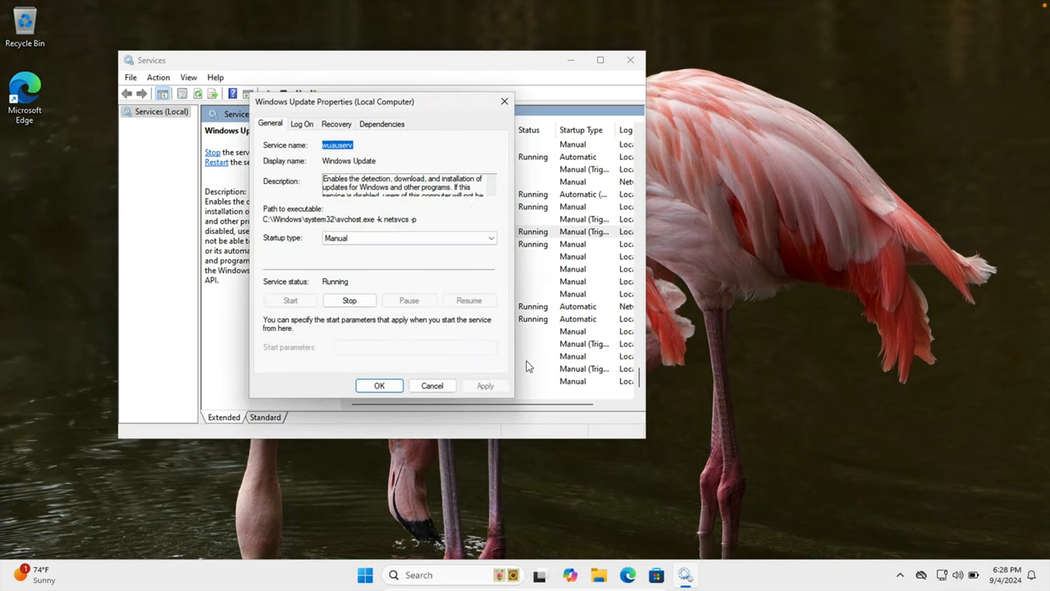
mouse_move(461, 378)
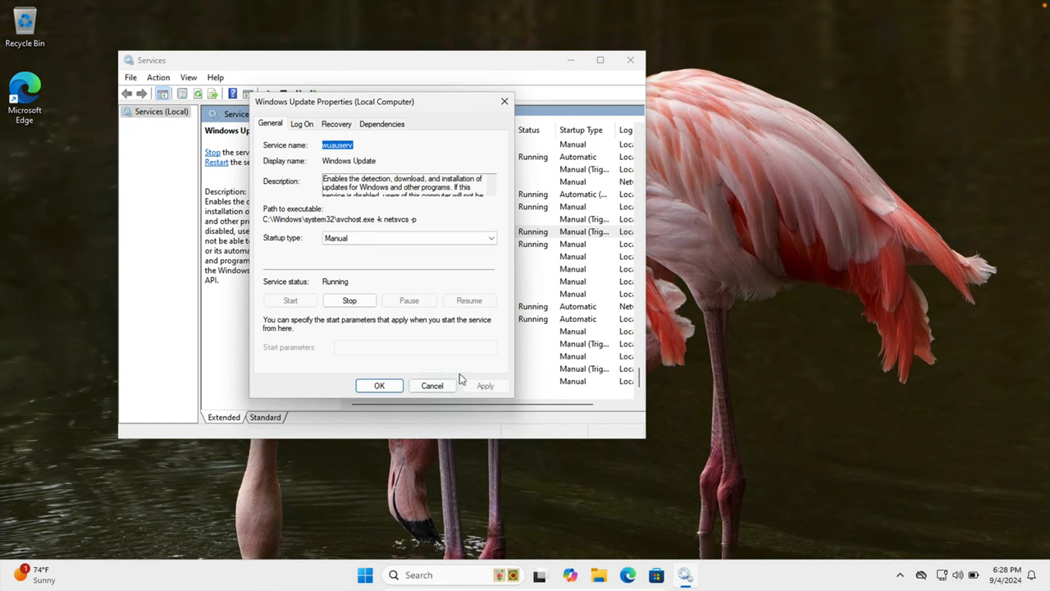
mouse_move(272, 244)
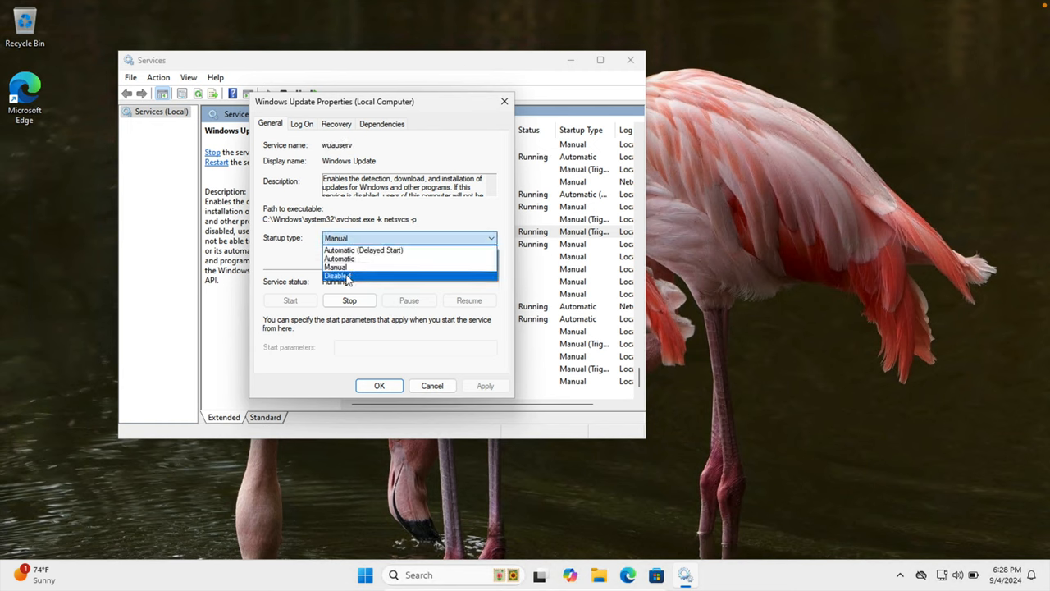
left_click(339, 275)
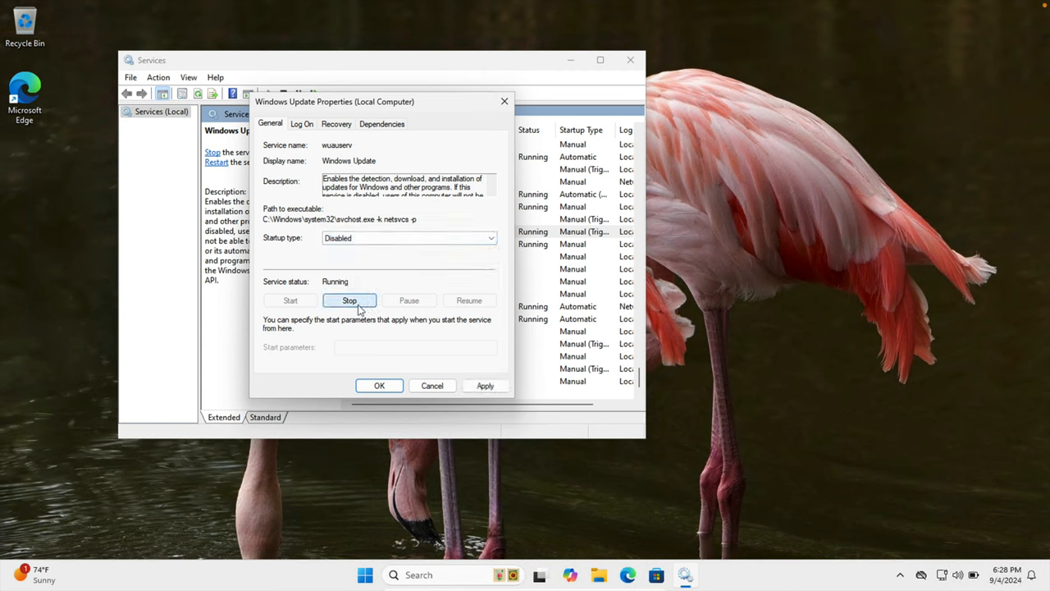
left_click(350, 300)
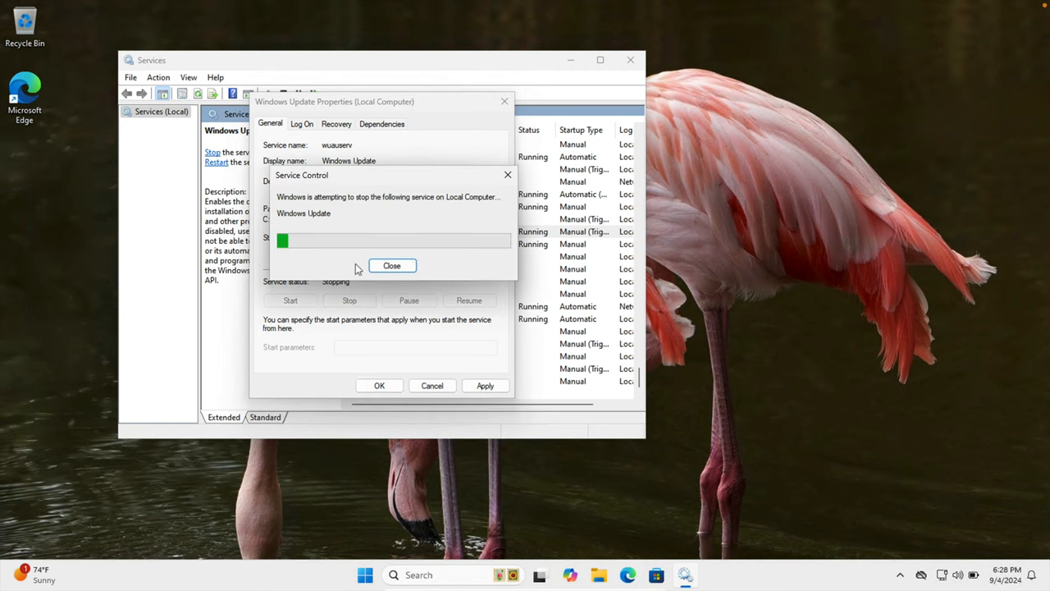
left_click(391, 265)
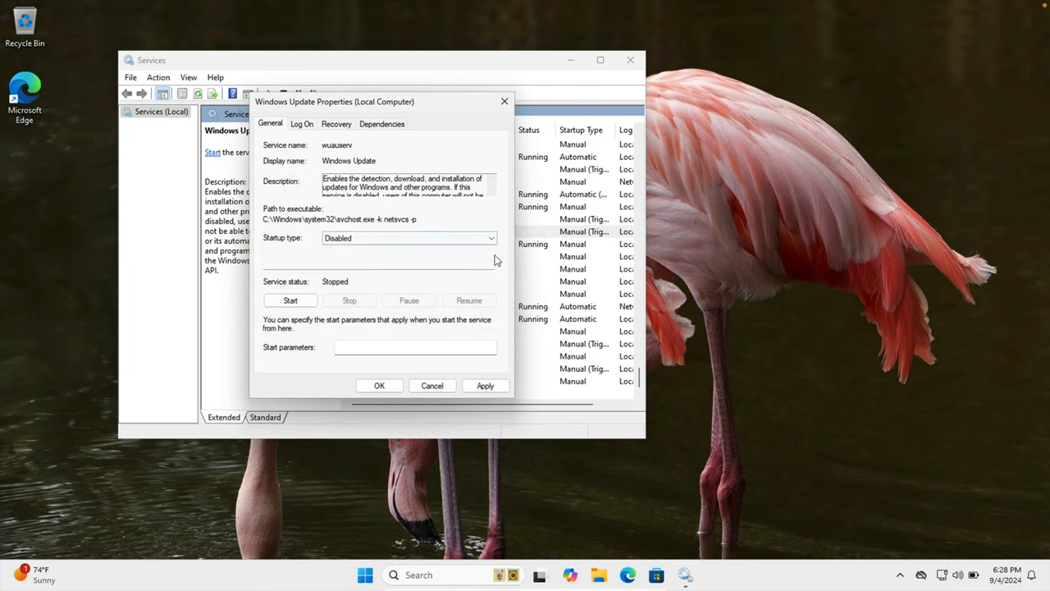
mouse_move(447, 252)
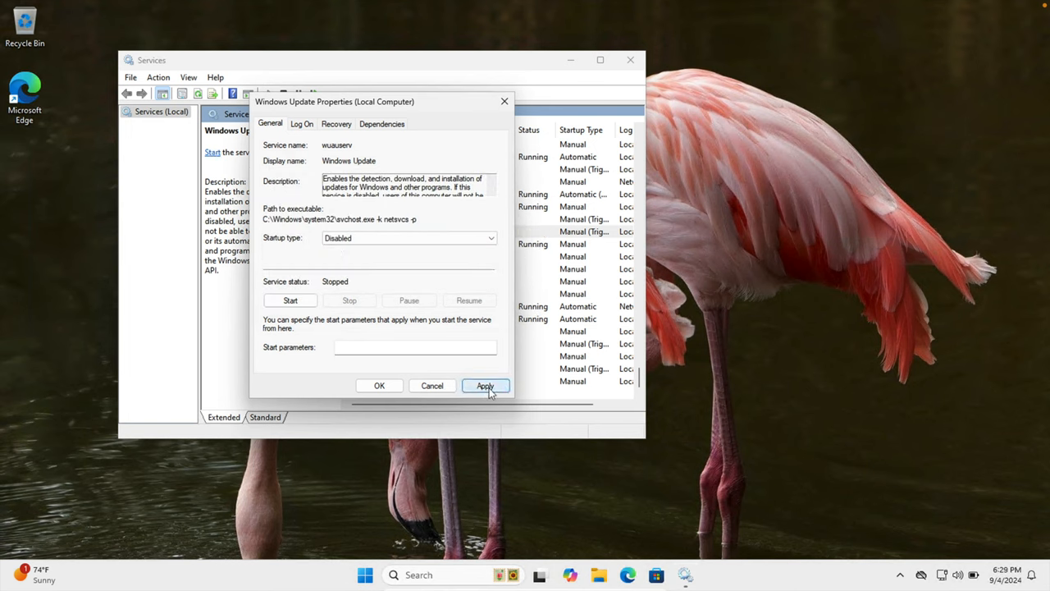
left_click(484, 386)
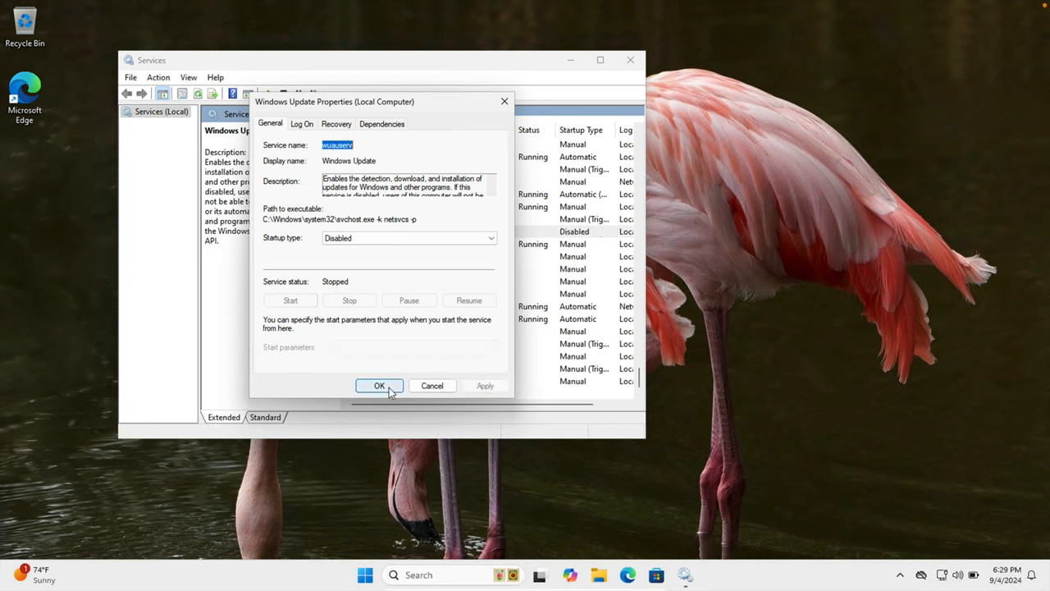
left_click(379, 385)
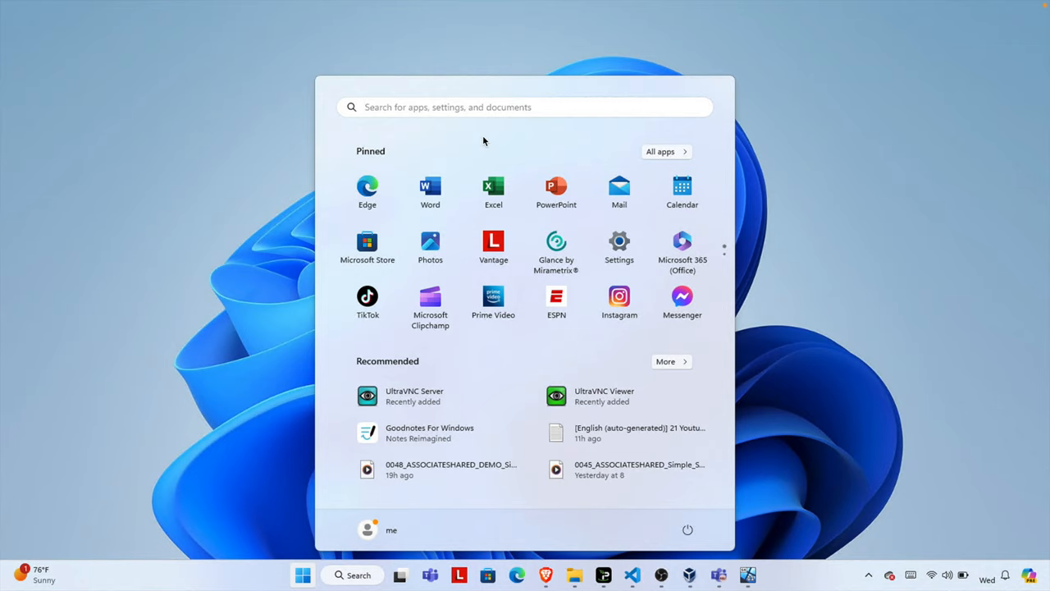
- Search 'run', open Run, and launch gpedit.msc to start Local Group Policy Editor
type("run")
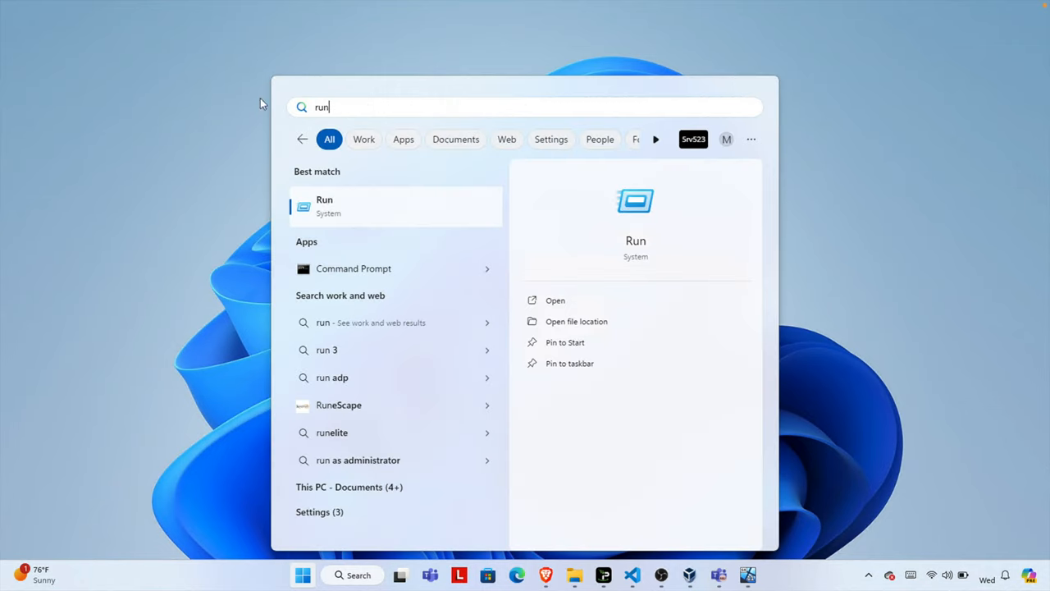
left_click(357, 205)
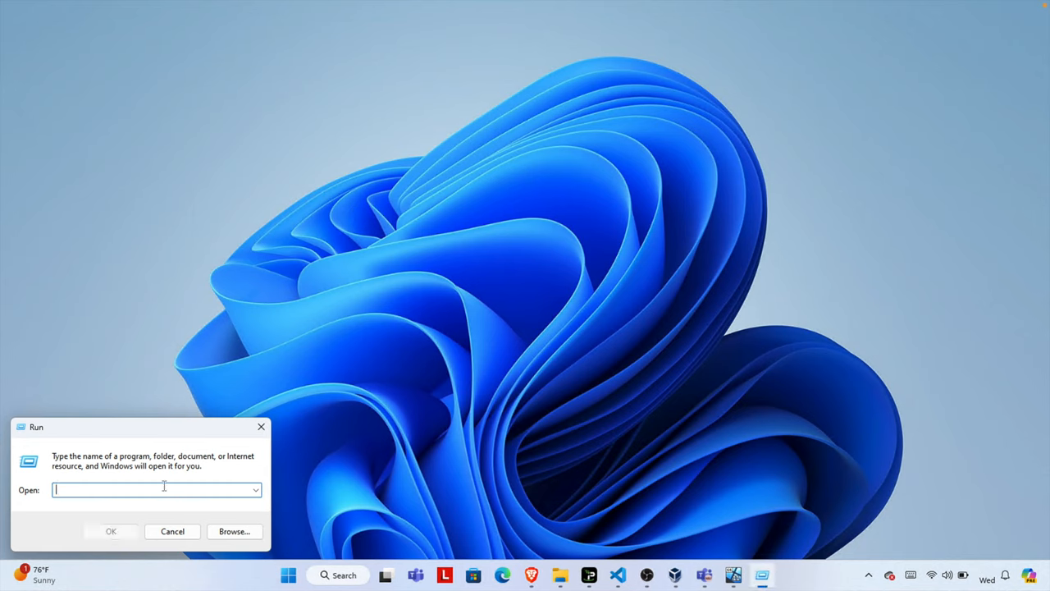
type("pedit")
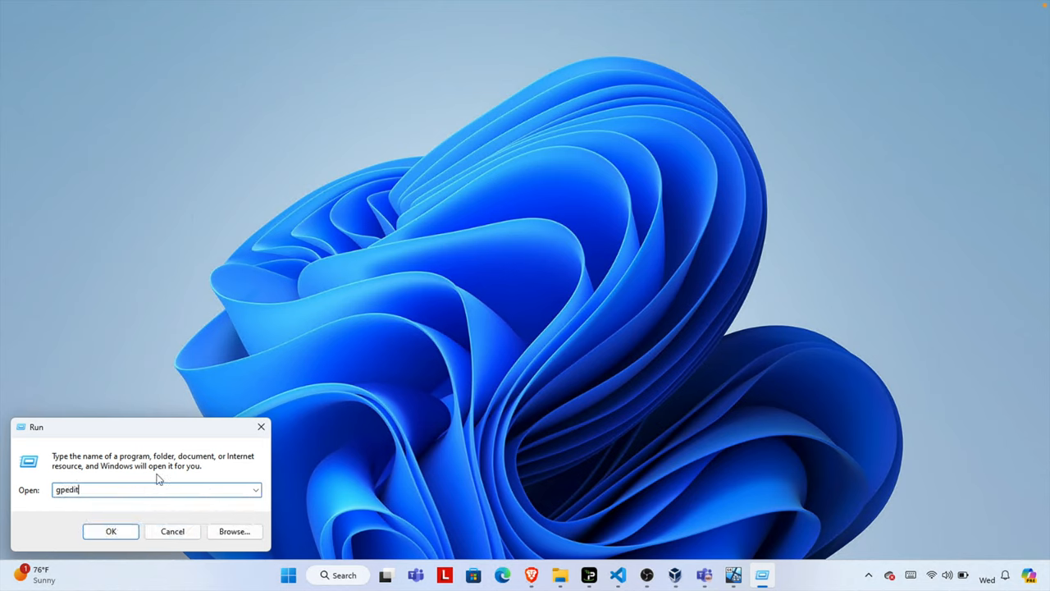
type(".msc")
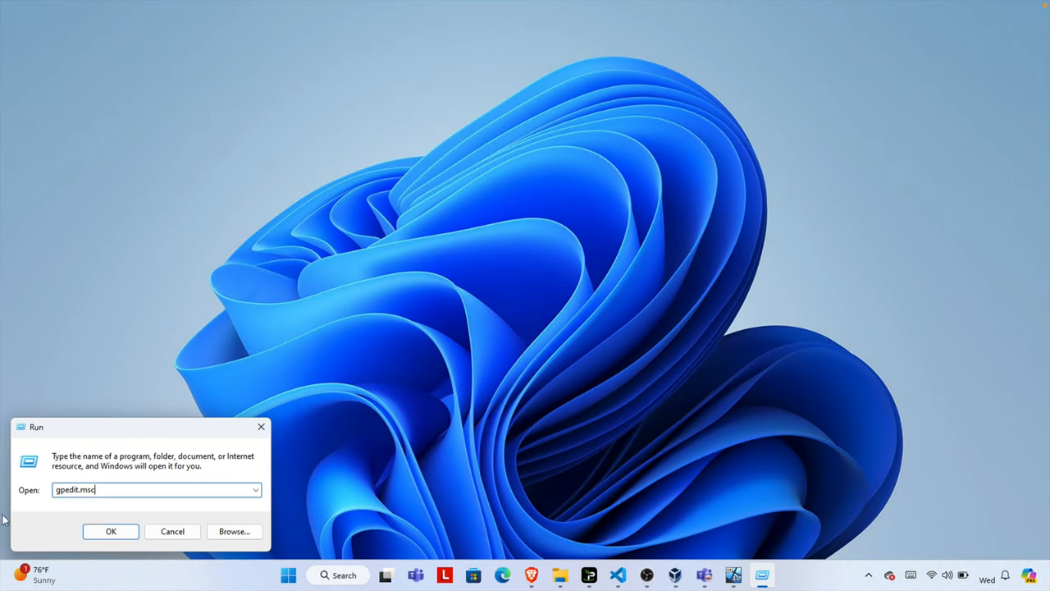
left_click(111, 531)
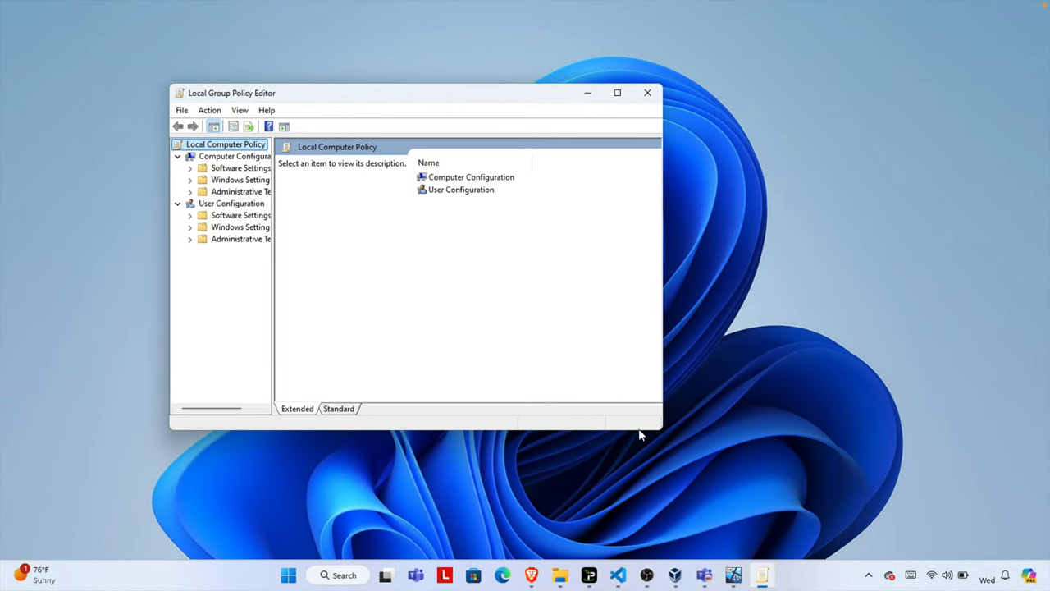
mouse_move(273, 265)
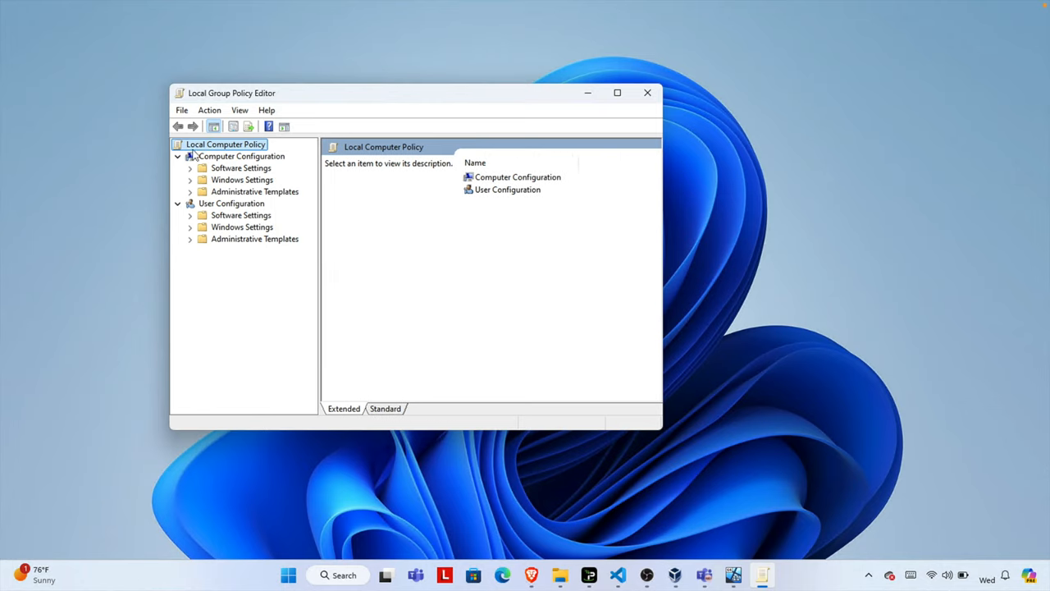
mouse_move(243, 216)
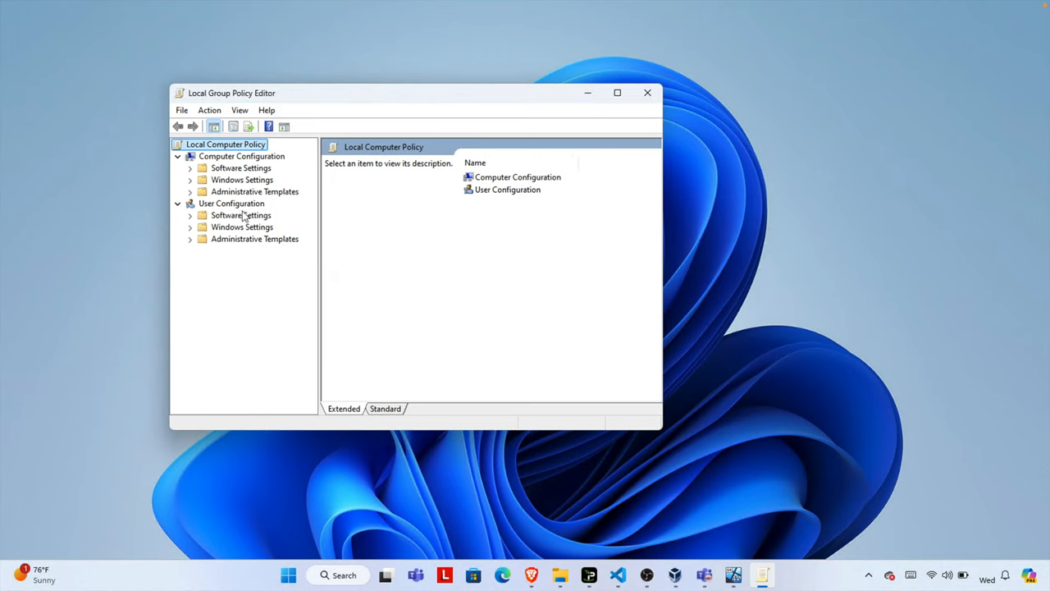
- Expand Administrative Templates > Windows Components > Windows Update and select Manage end user experience
left_click(254, 191)
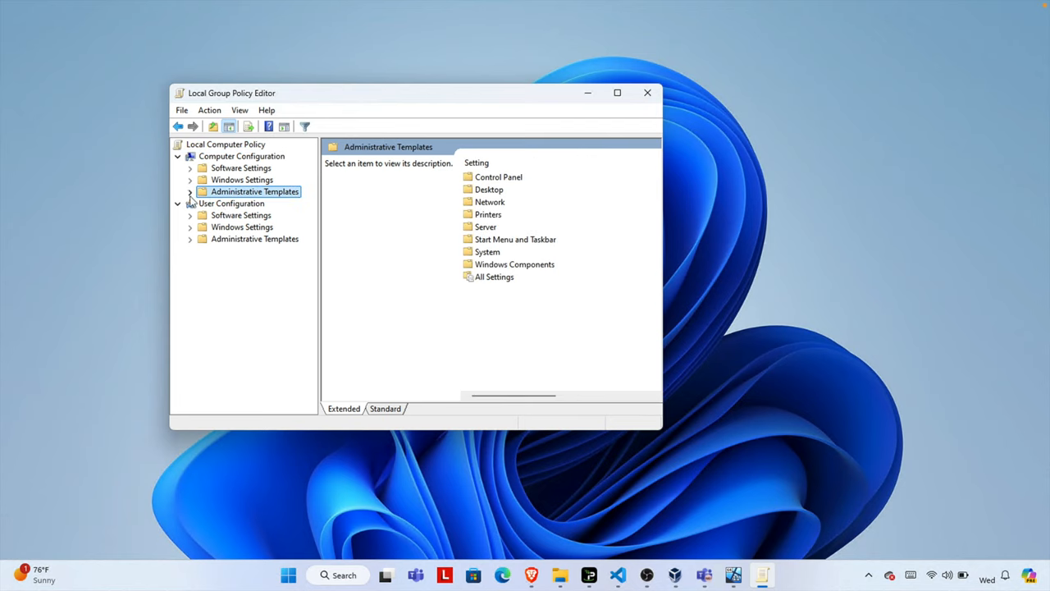
left_click(190, 191)
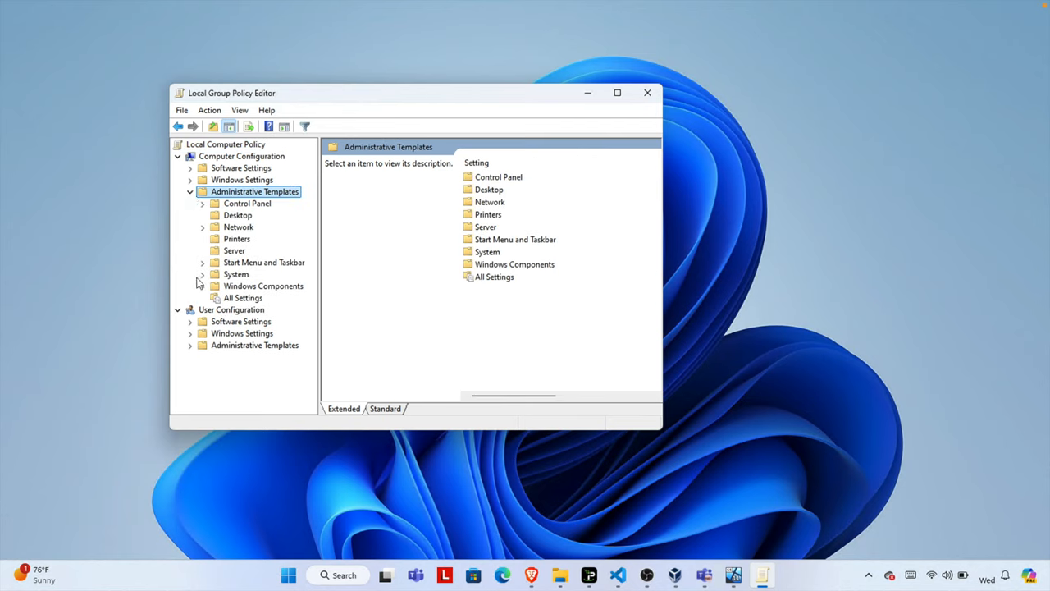
mouse_move(259, 296)
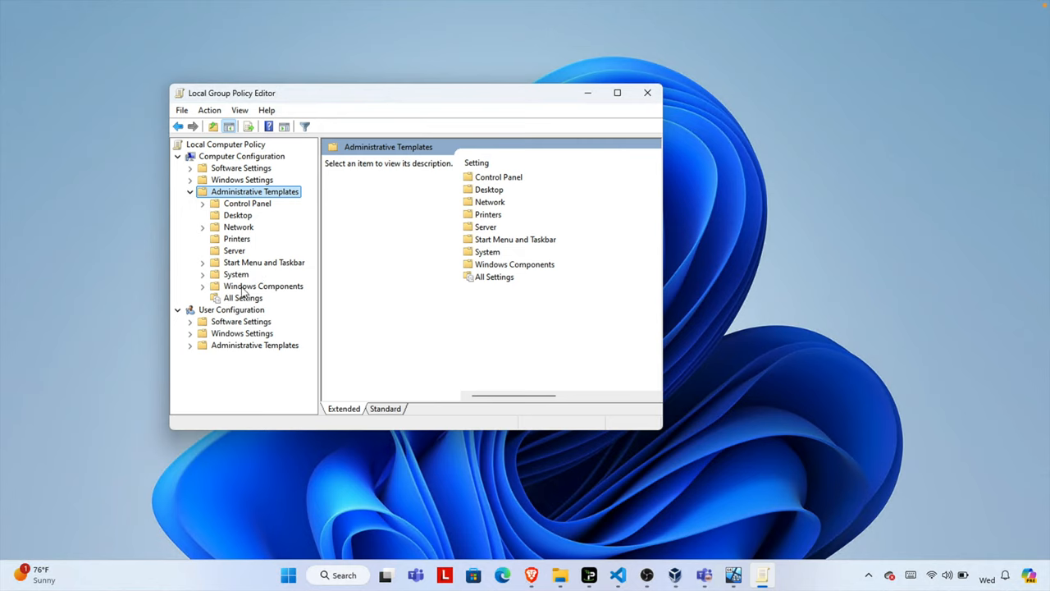
left_click(264, 285)
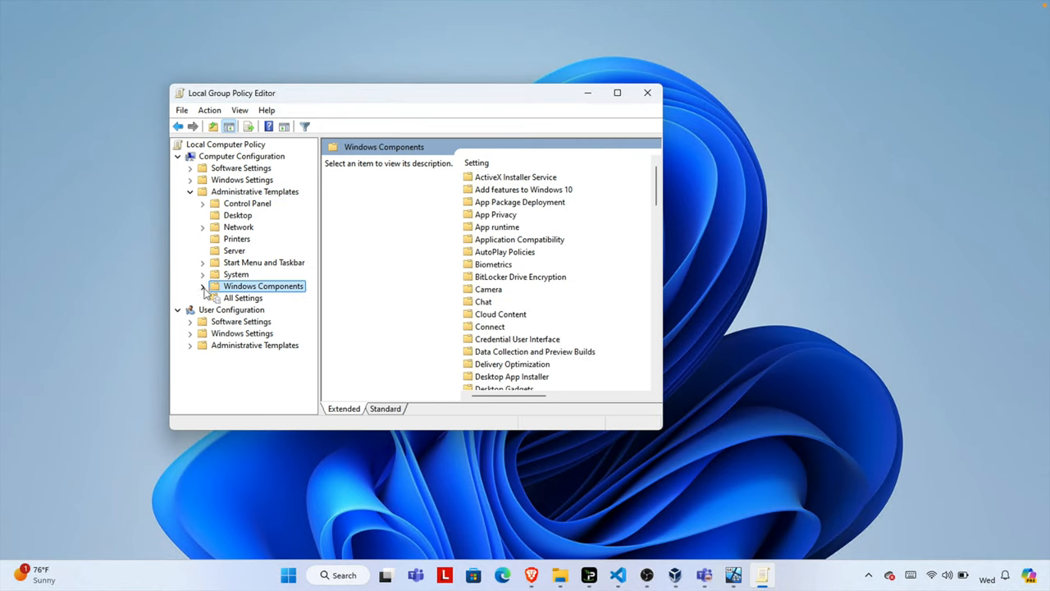
left_click(202, 285)
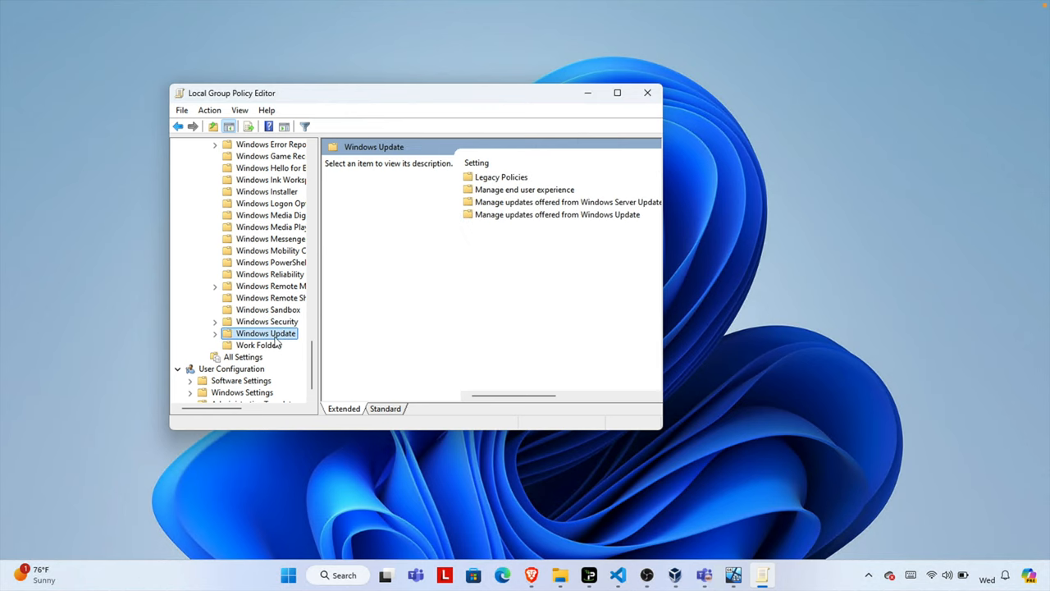
left_click(217, 332)
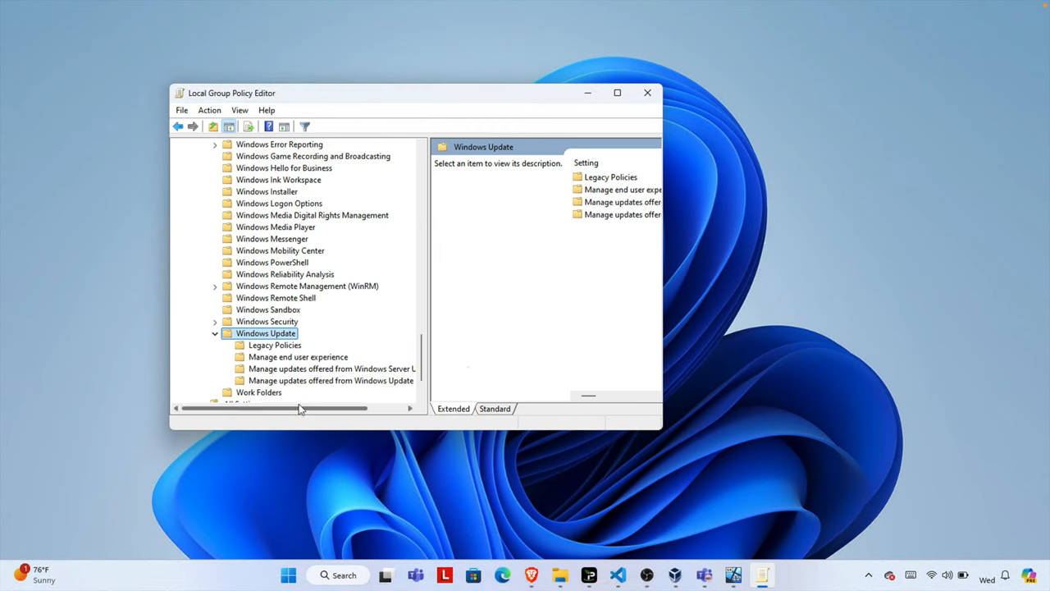
left_click(298, 356)
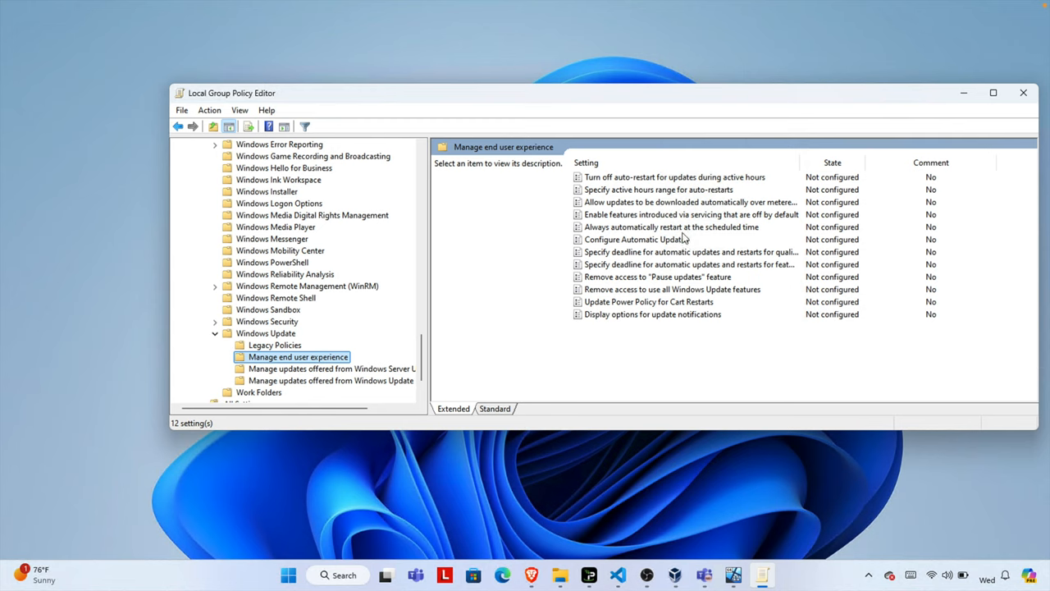
mouse_move(634, 218)
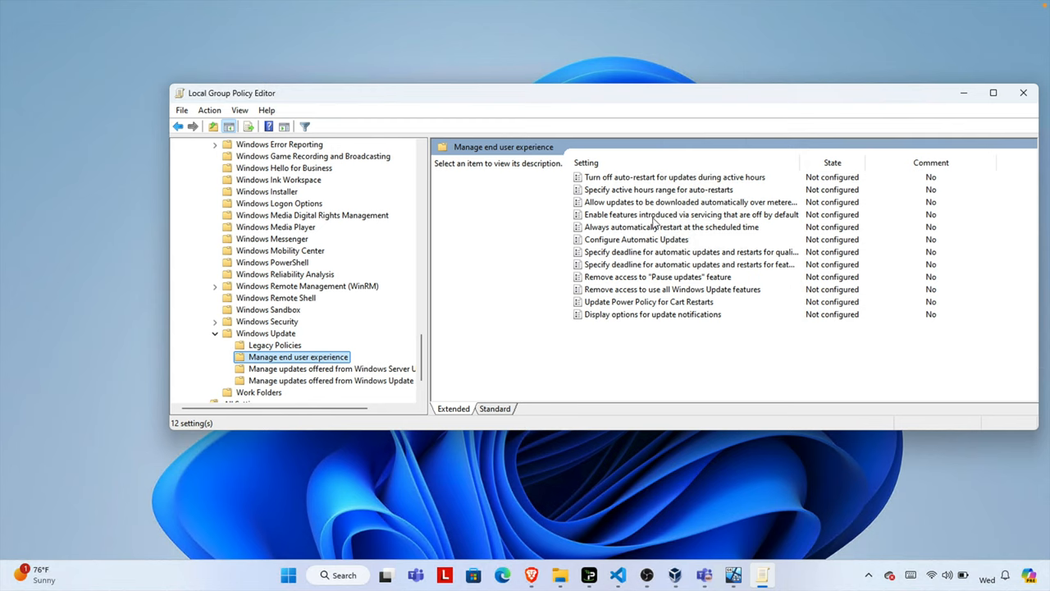
mouse_move(607, 246)
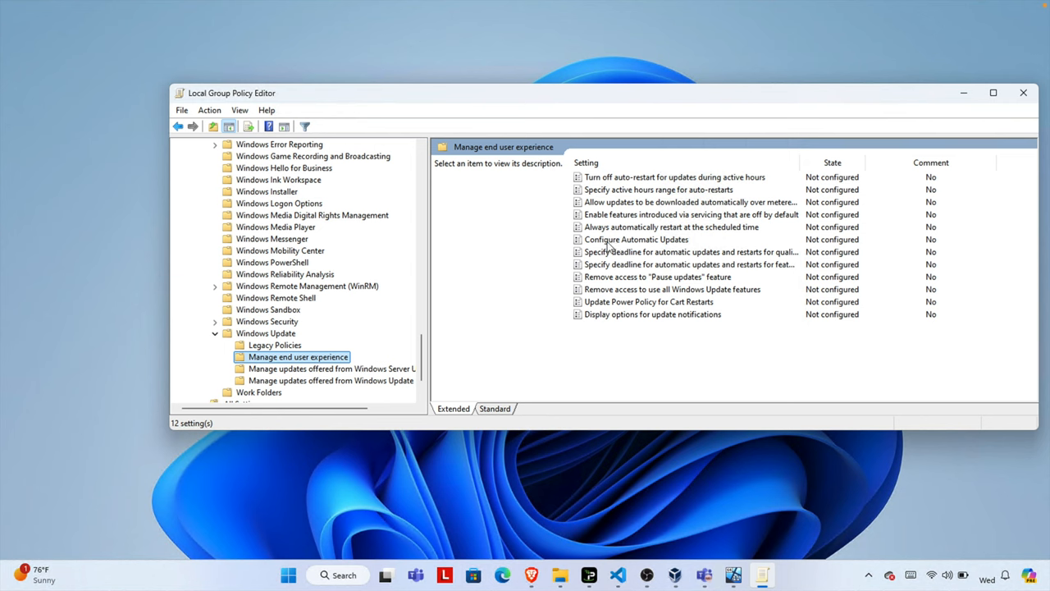
- Set Configure Automatic Updates to Disabled, apply and close its settings
left_click(637, 239)
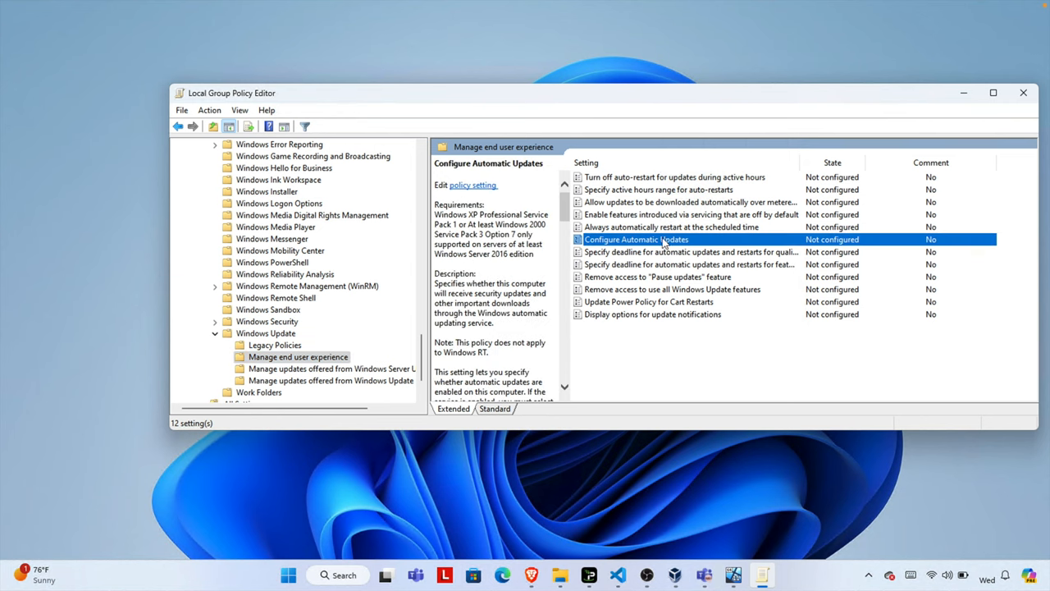
right_click(636, 238)
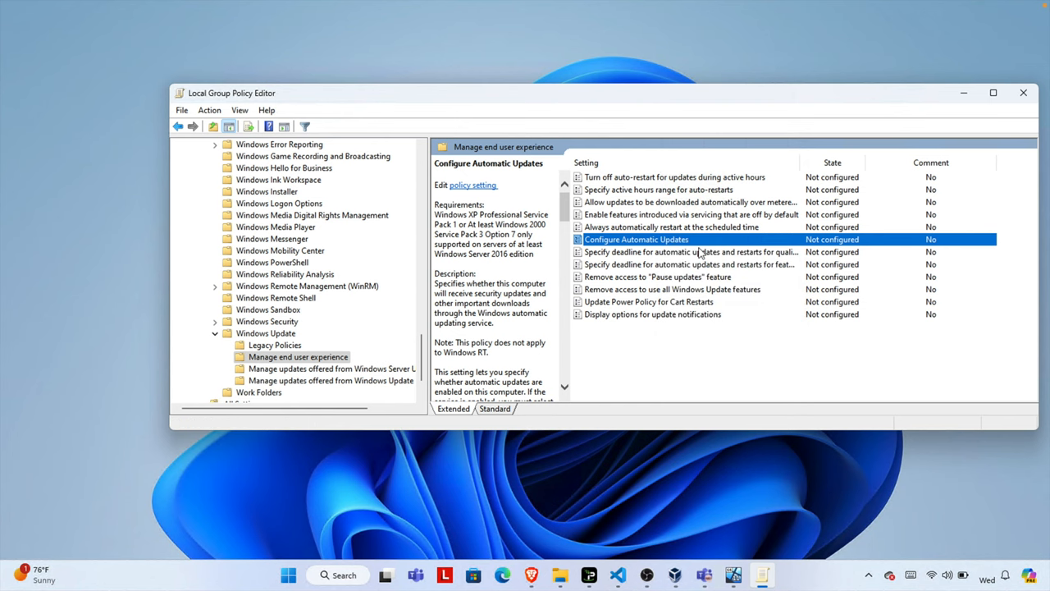
double_click(637, 238)
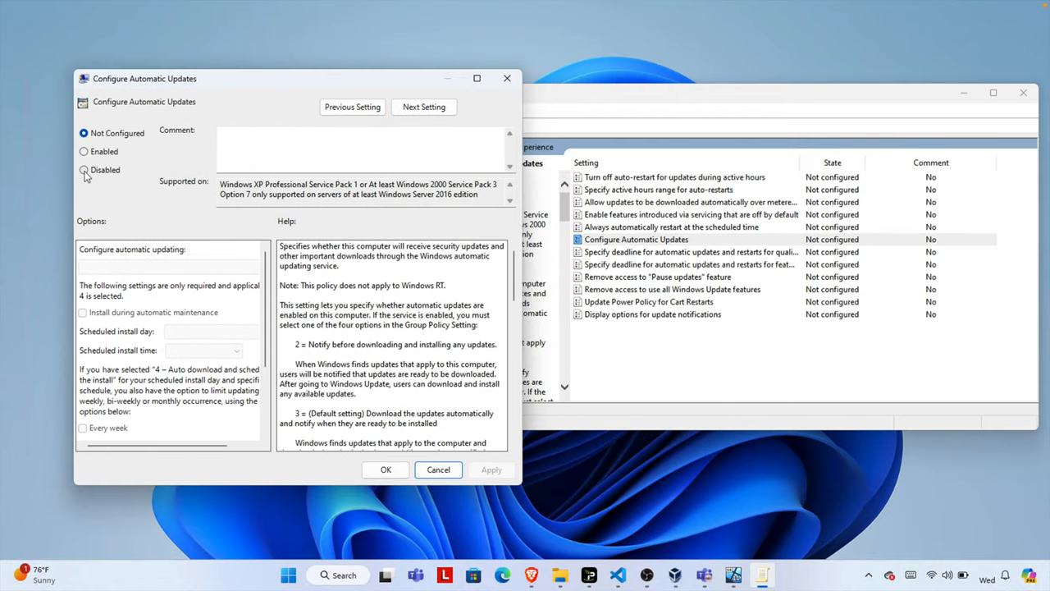
left_click(84, 170)
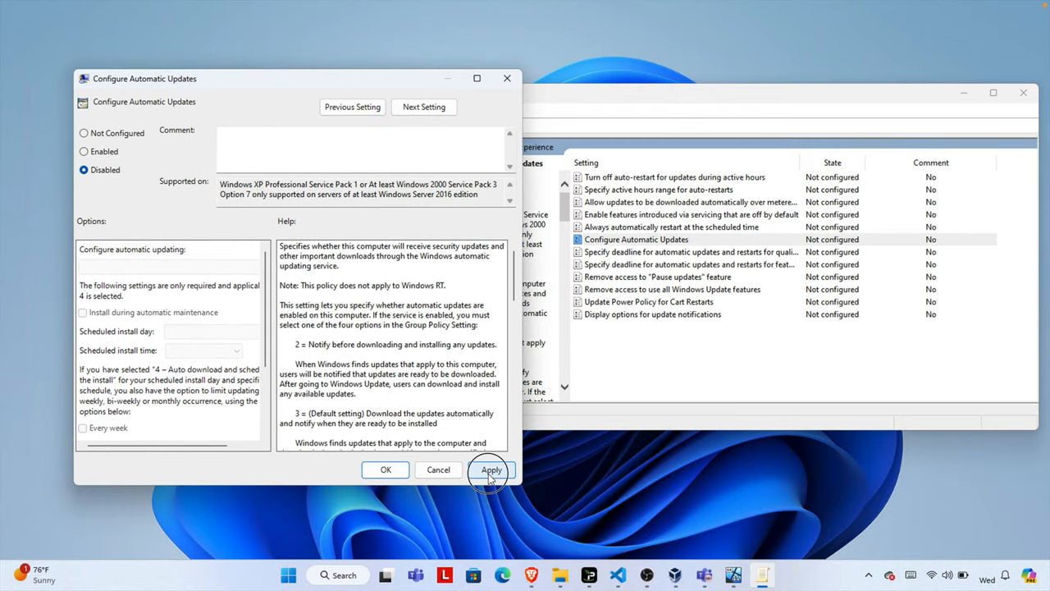
left_click(490, 469)
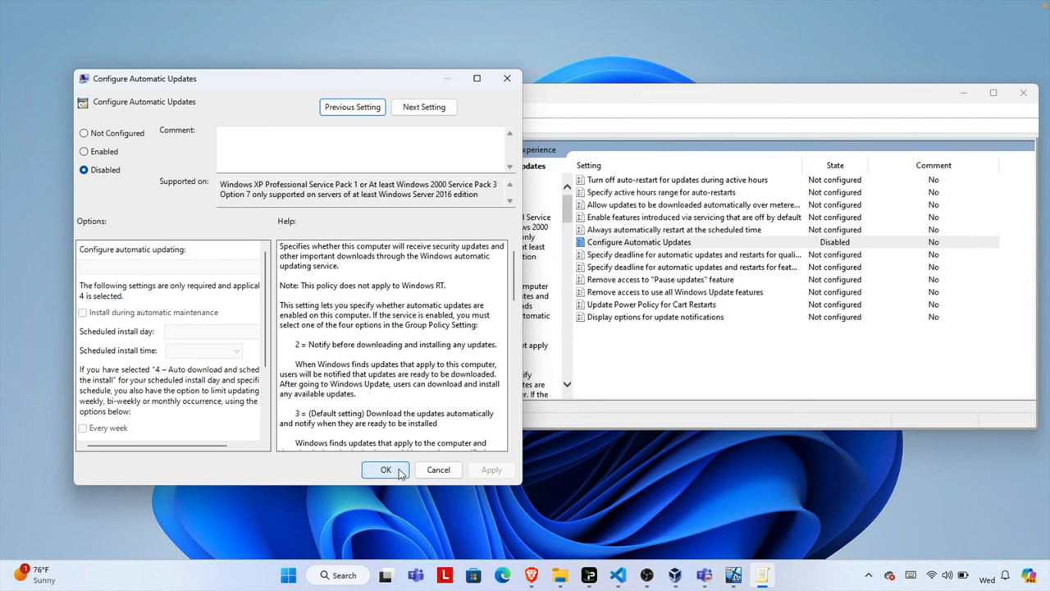
left_click(385, 469)
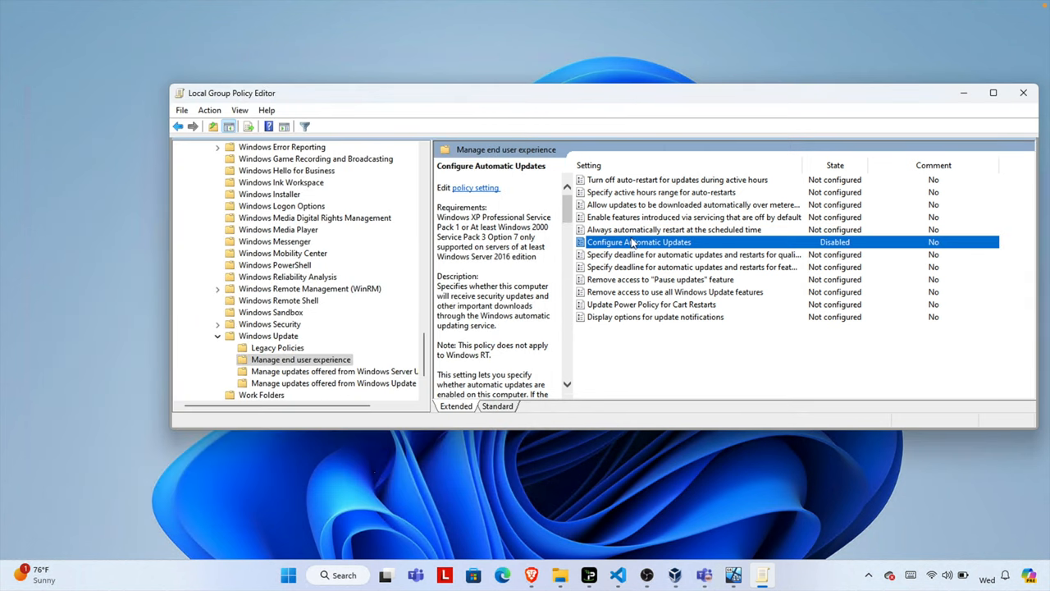
mouse_move(842, 252)
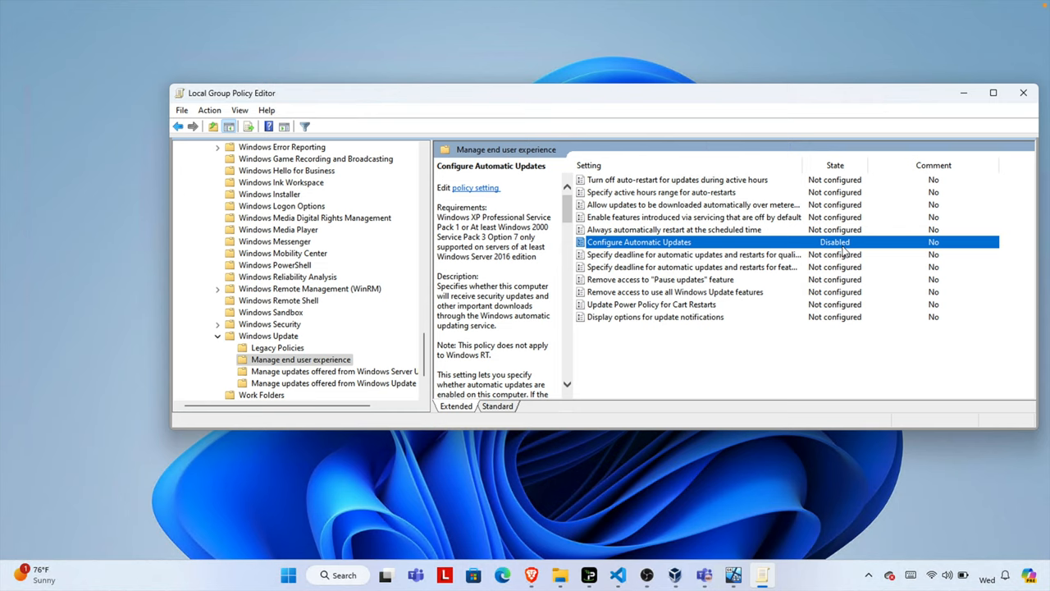
mouse_move(1007, 104)
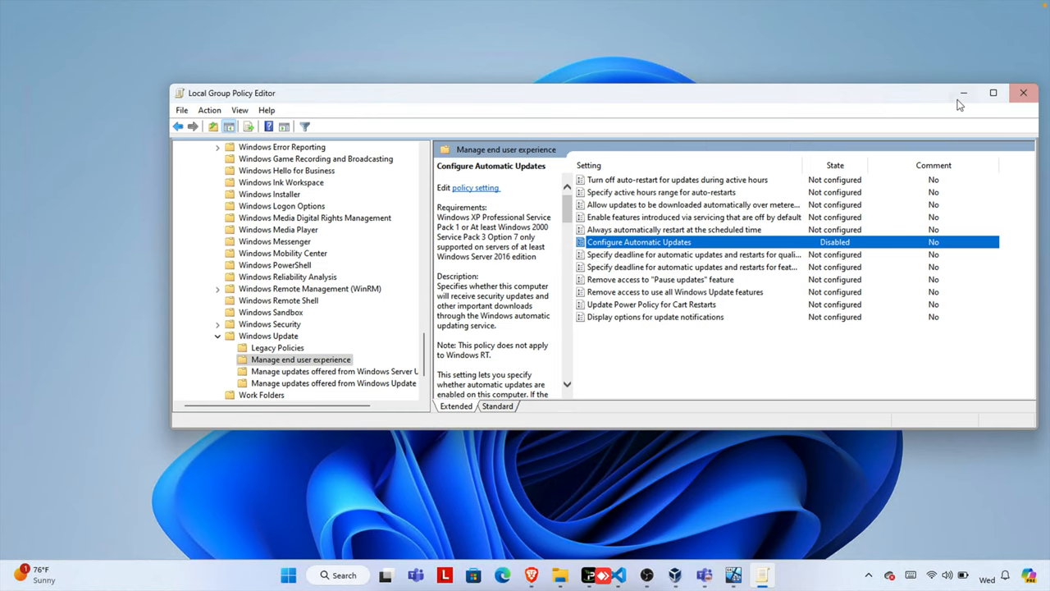
- Close Local Group Policy Editor, leaving the desktop showing
left_click(1022, 92)
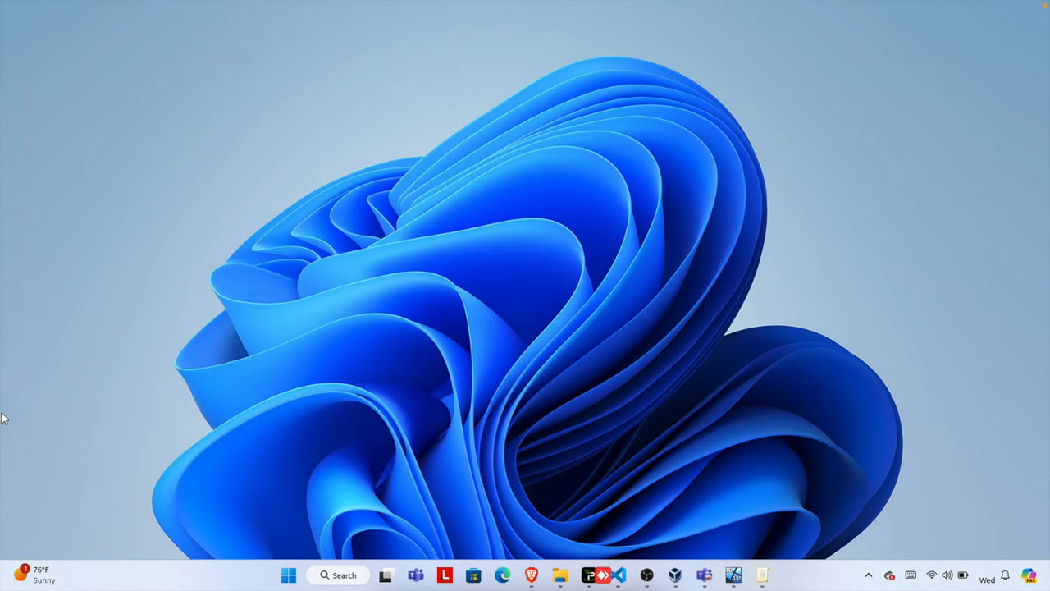